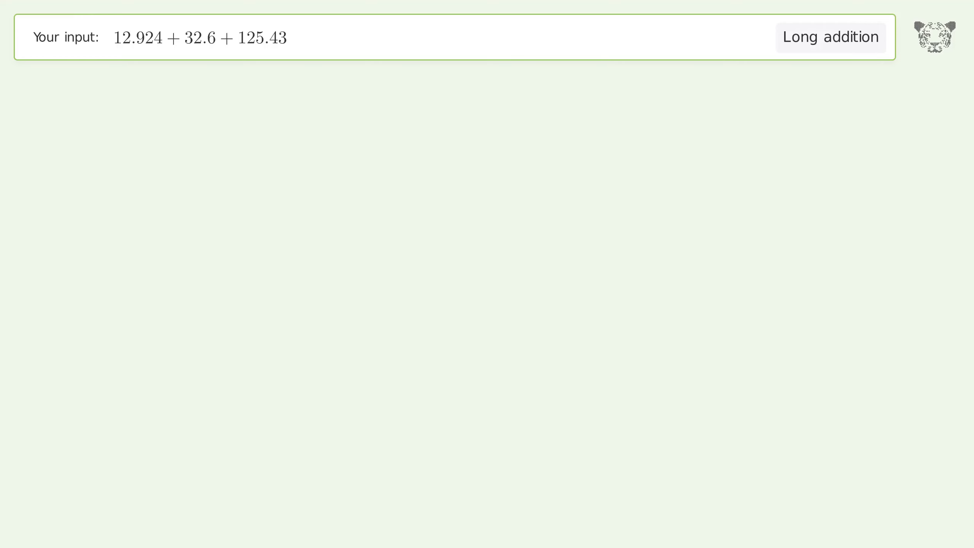
pyautogui.click(831, 37)
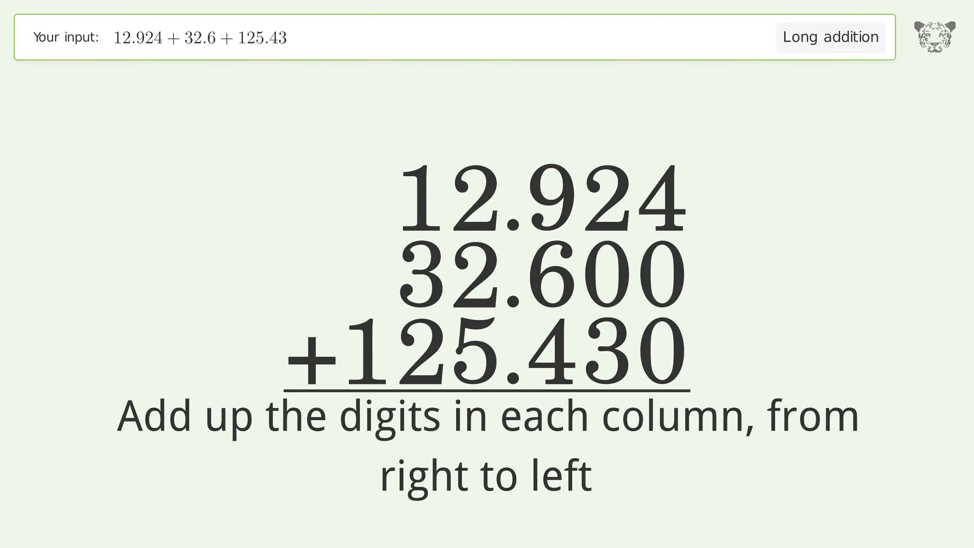
pyautogui.click(662, 203)
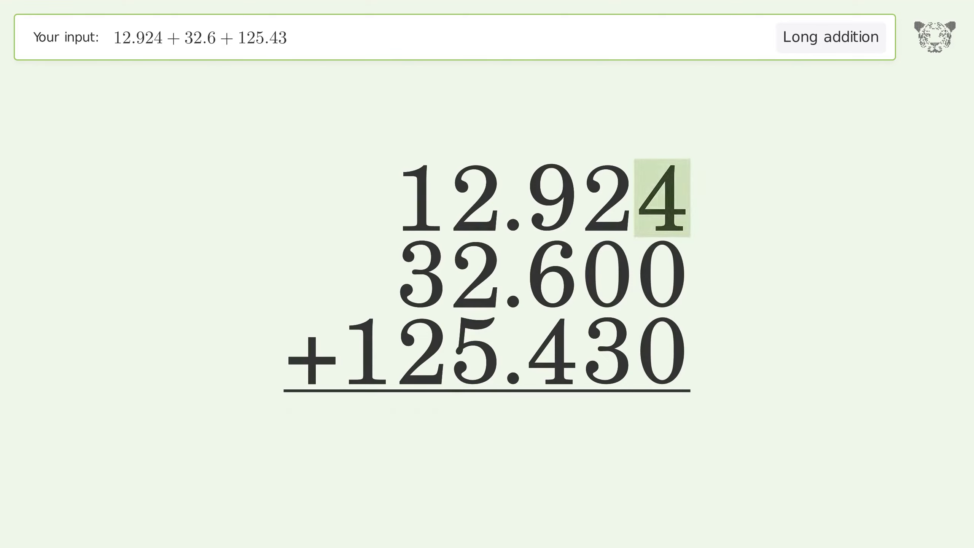